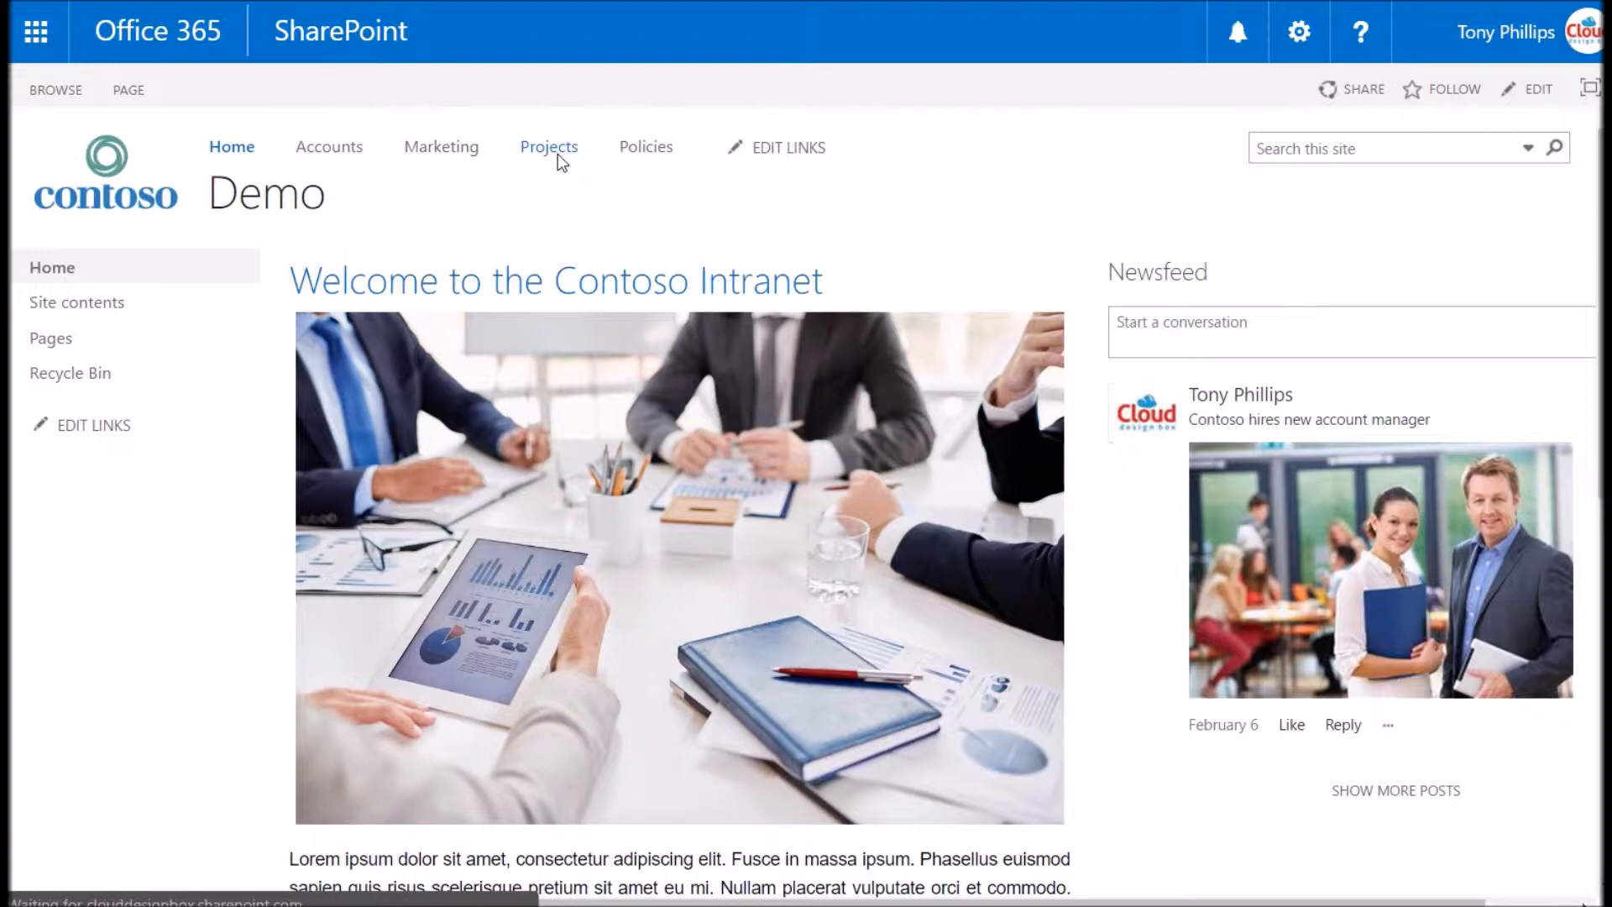
Go to the Projects site and show its Project Files document library in the browser.
left_click(548, 146)
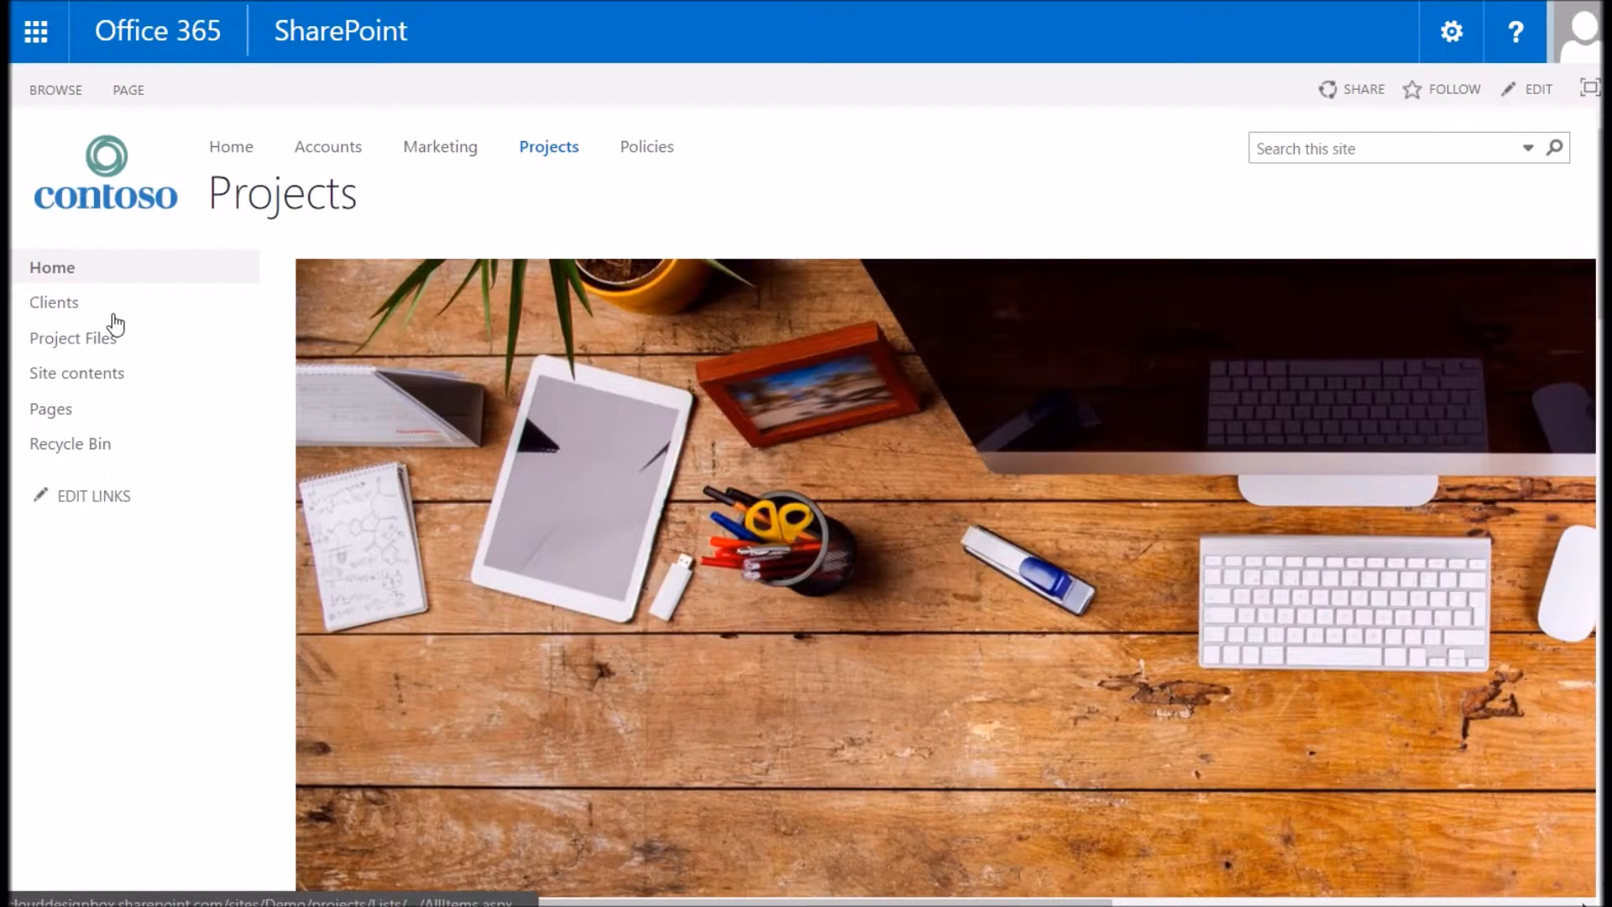
left_click(72, 336)
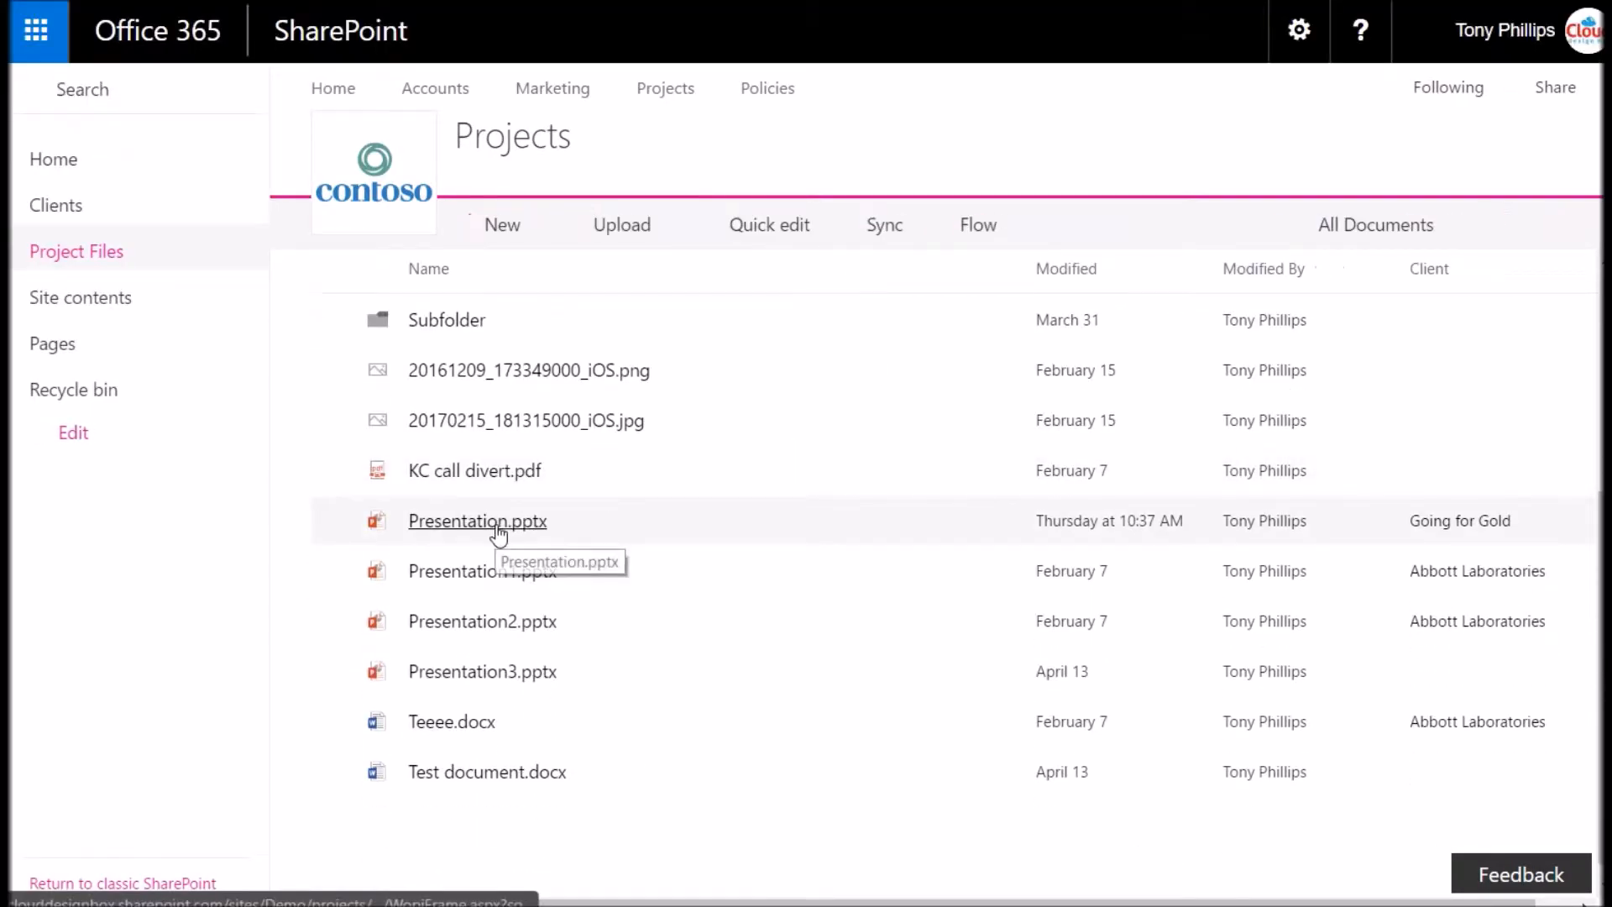
Leave the SharePoint browser page for the Android phone's home screen.
left_click(475, 520)
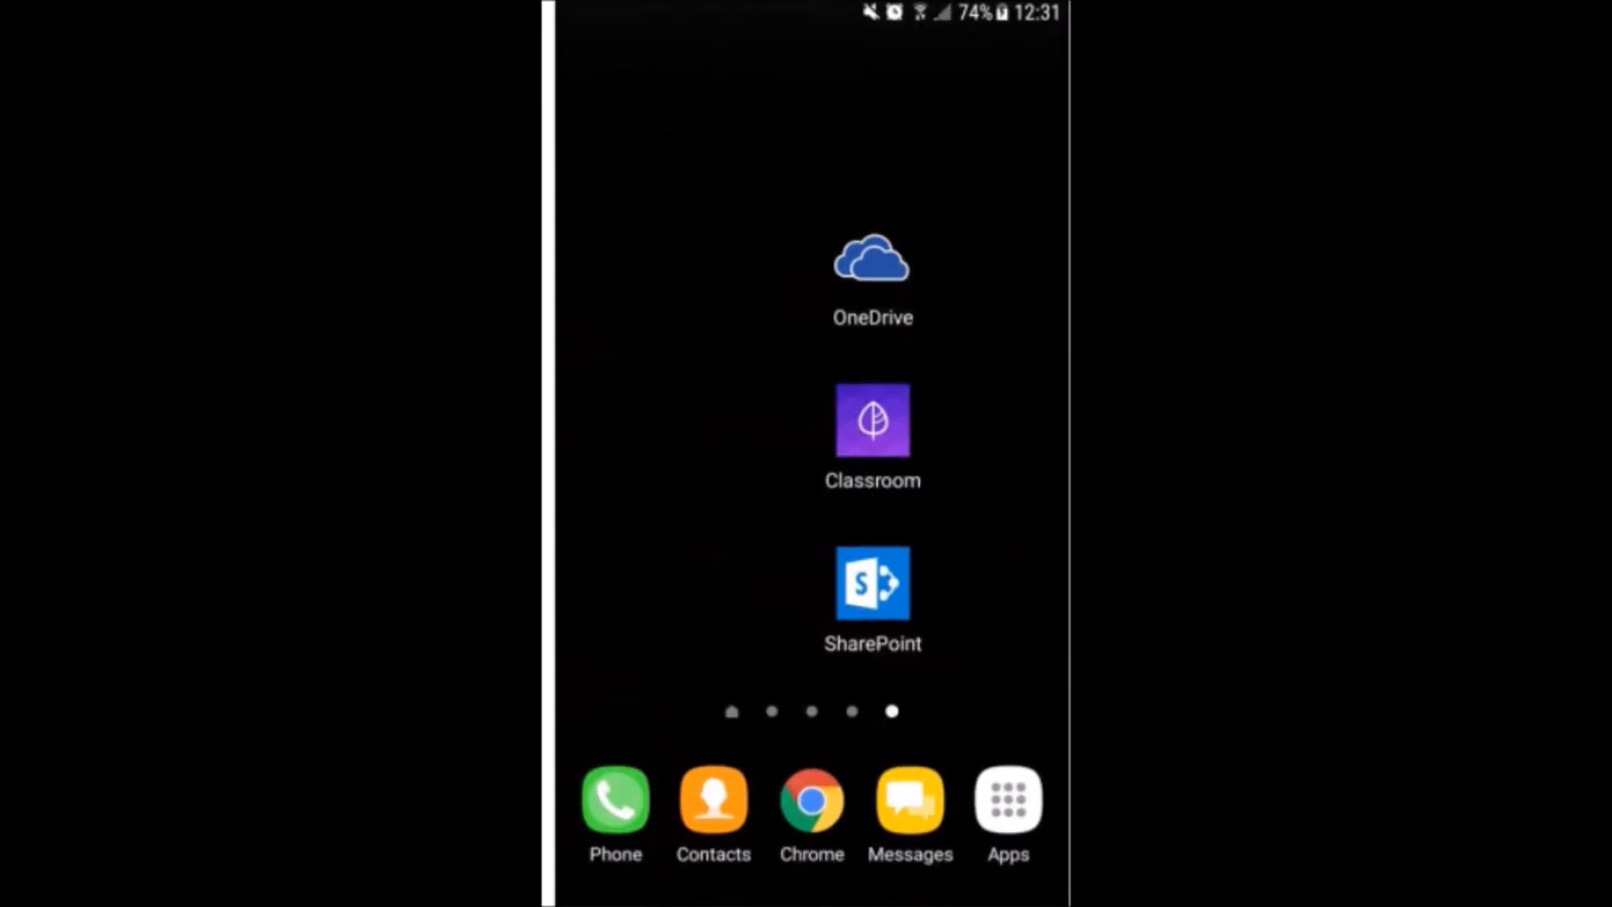
Launch OneDrive for the Cloud Design Box account and bring up its Sites list from the navigation pane.
left_click(871, 583)
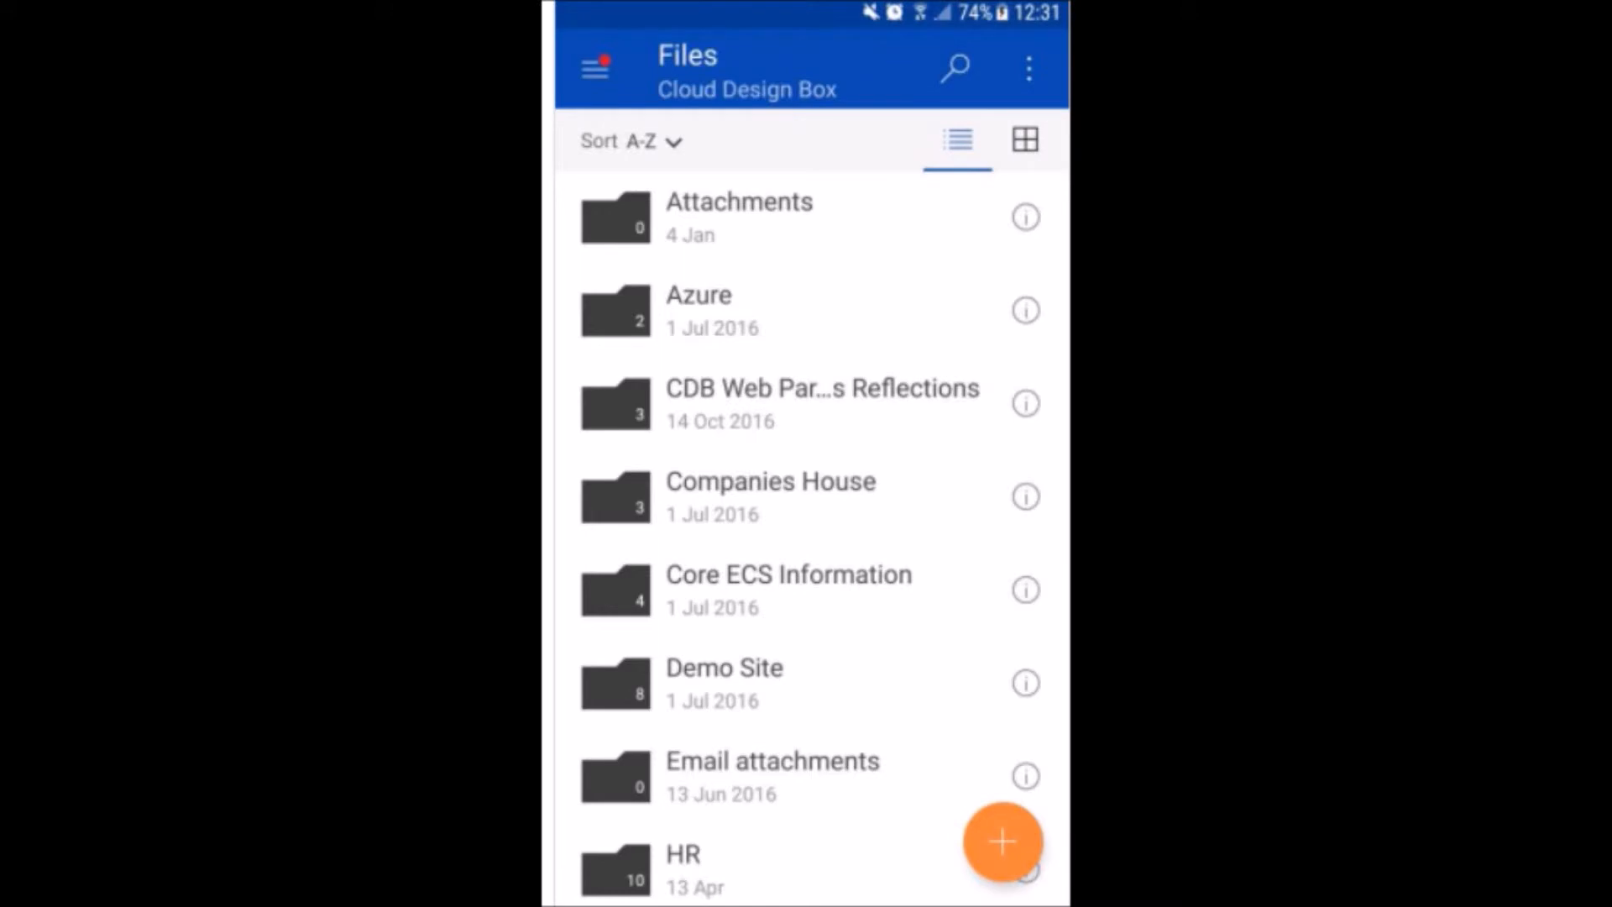
left_click(594, 67)
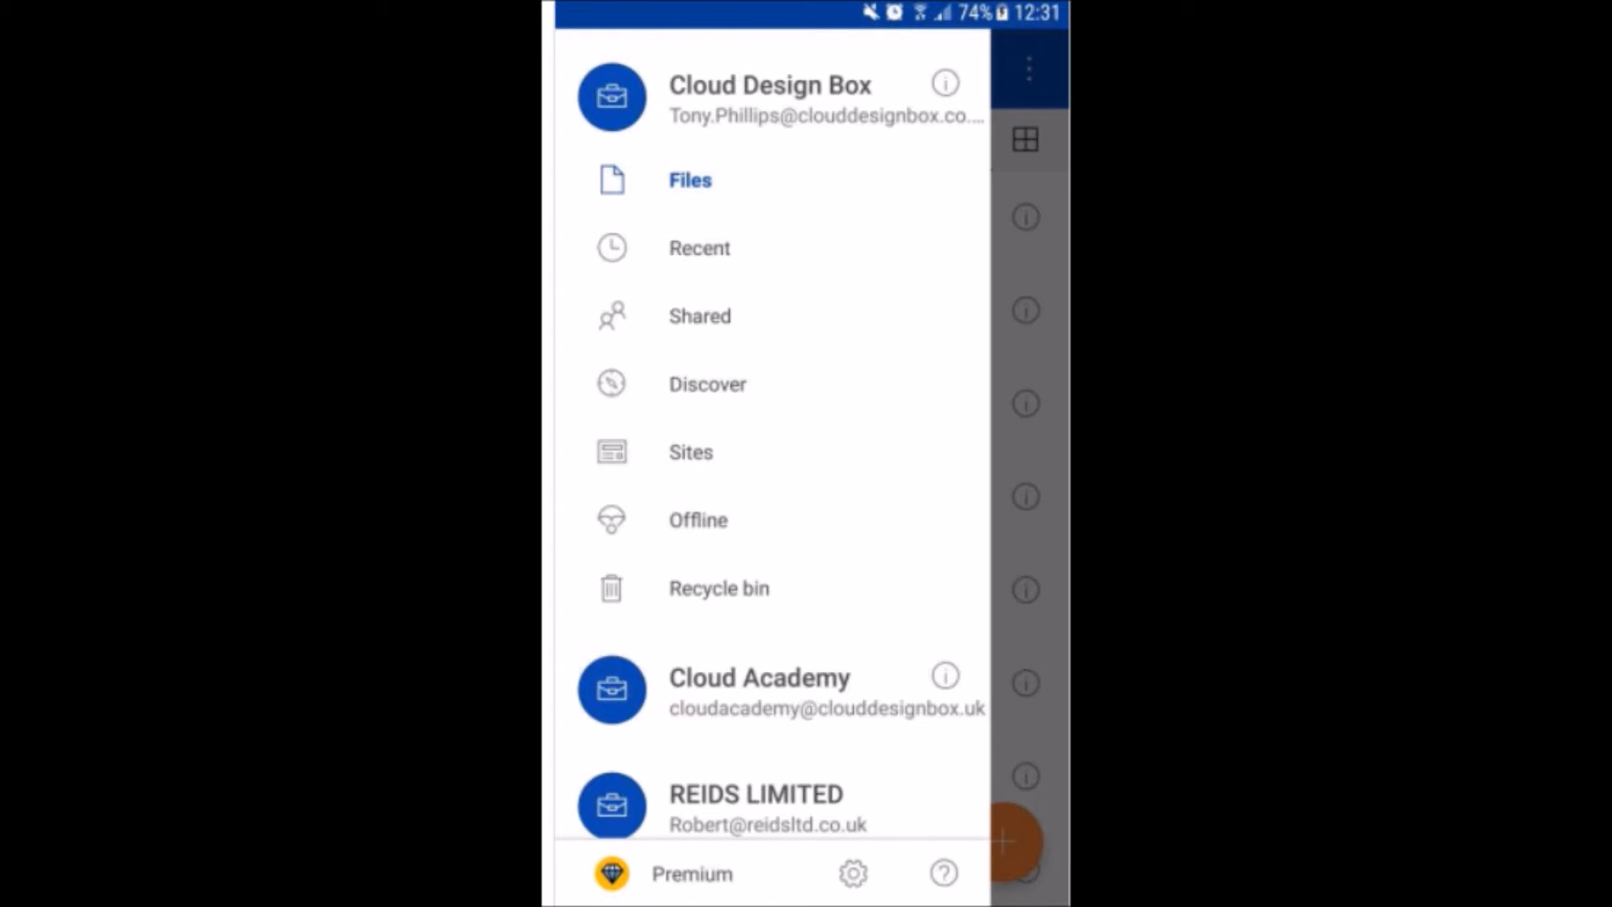
left_click(690, 452)
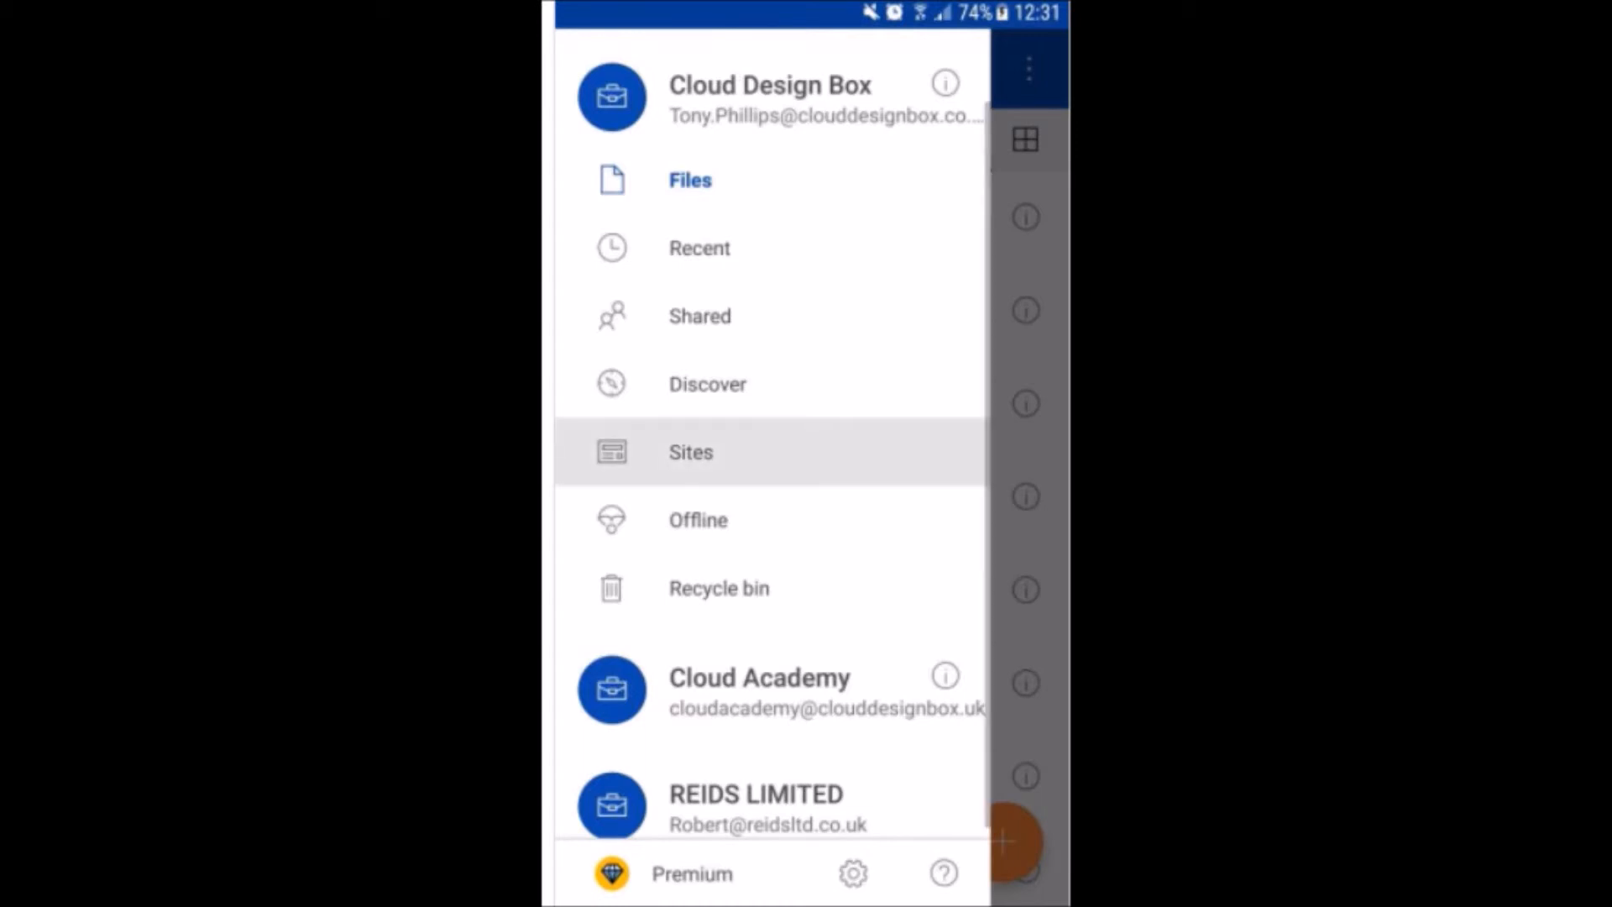
Go to the Projects site under Frequent, showing its Project Files and Documents libraries.
left_click(690, 180)
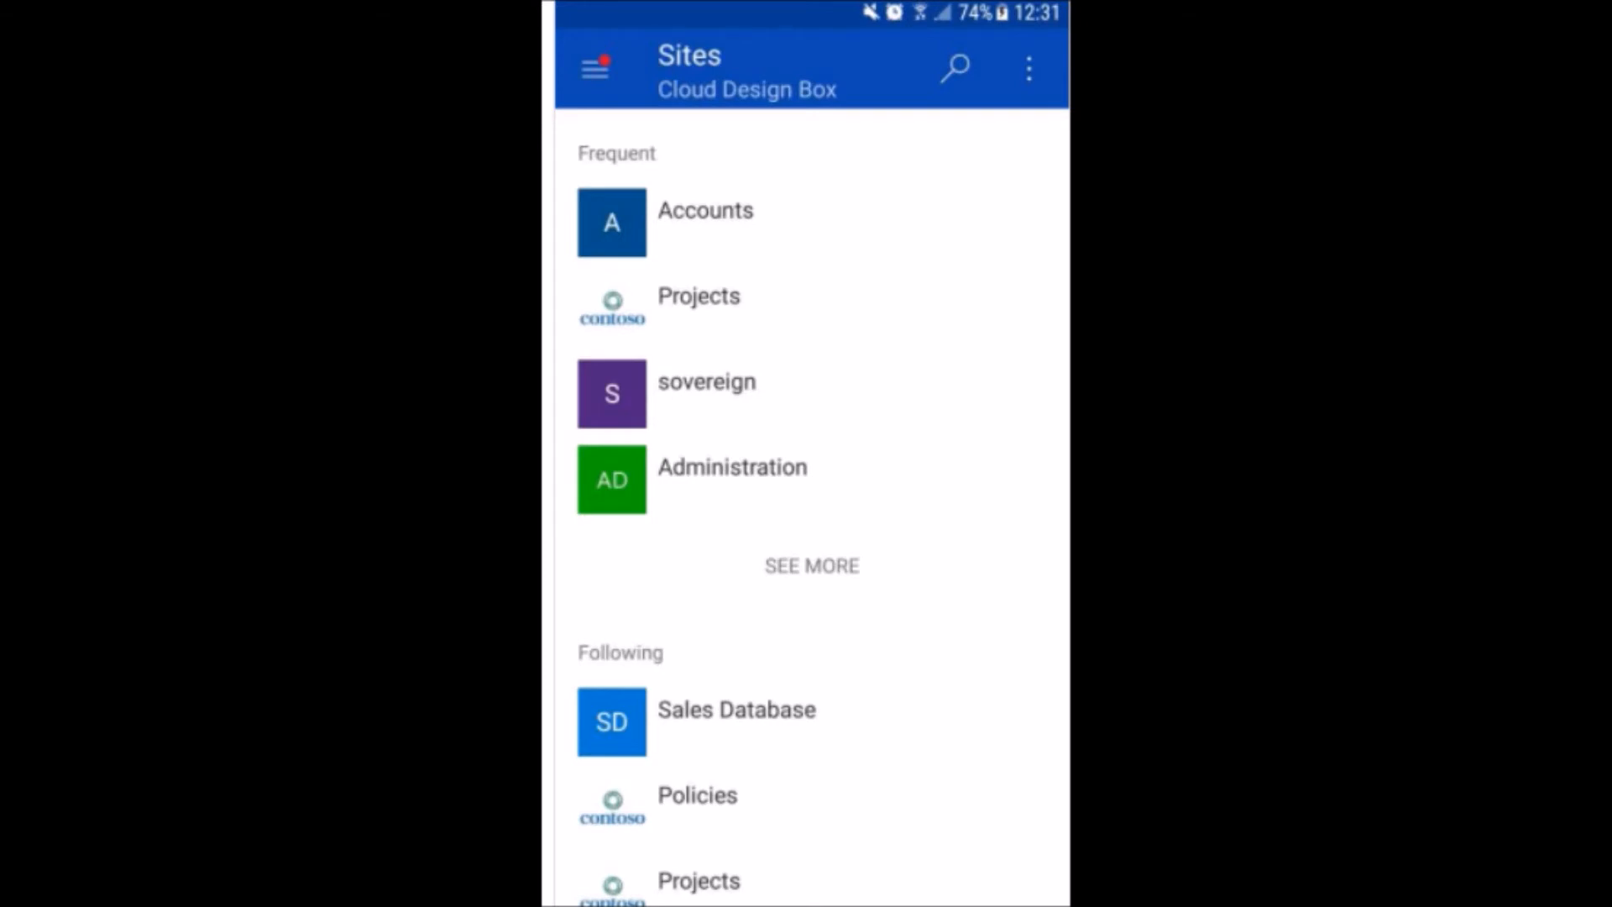
left_click(699, 306)
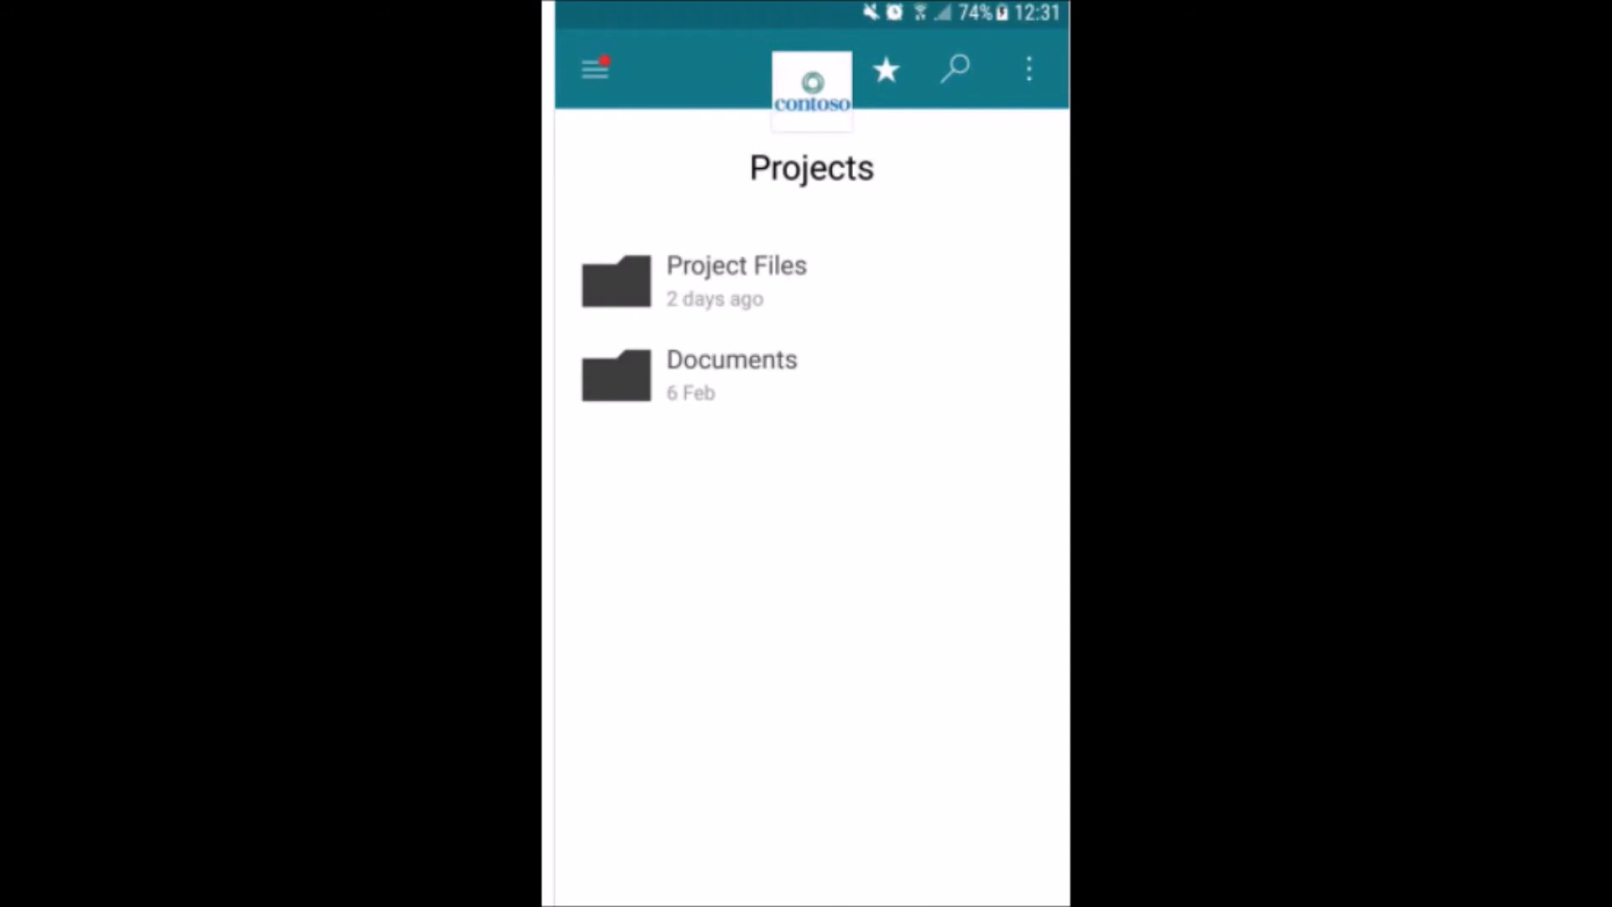
Enter the Project Files library and load the Go for Gold presentation's title slide.
left_click(735, 280)
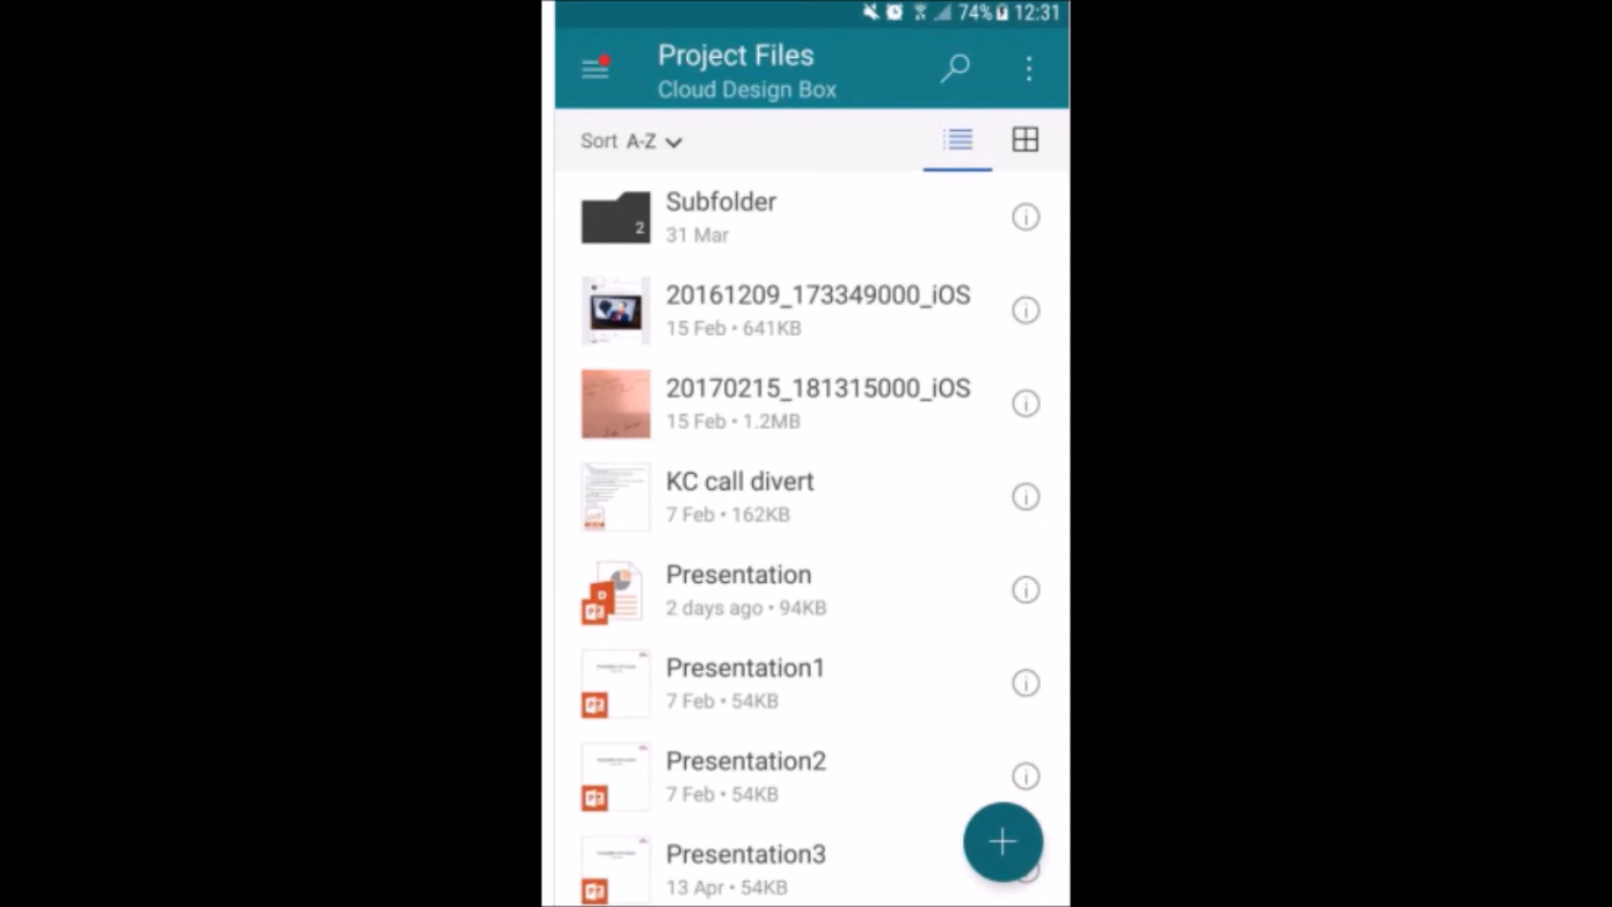
left_click(738, 589)
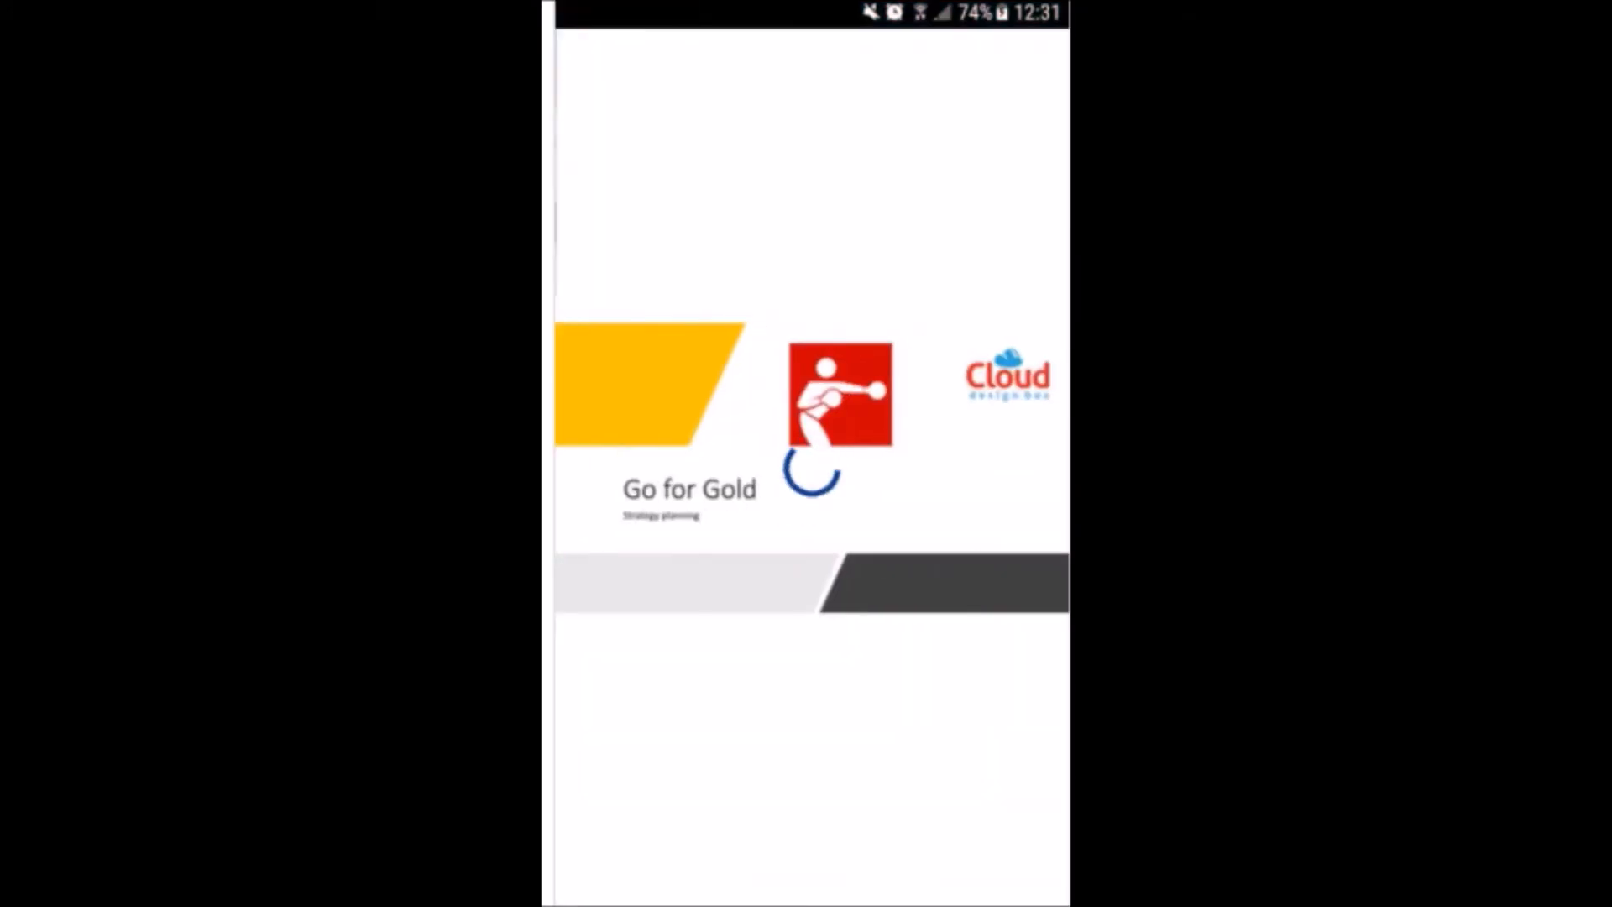